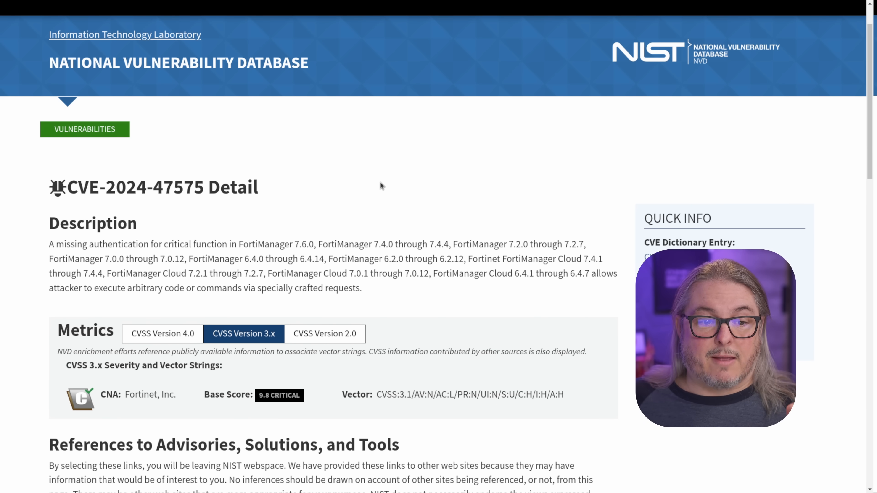
scroll("down", 3)
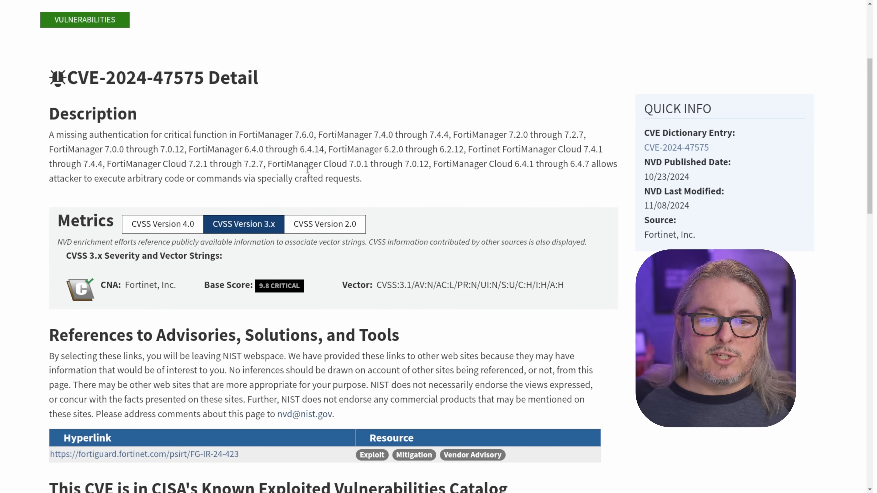
scroll("down", 3)
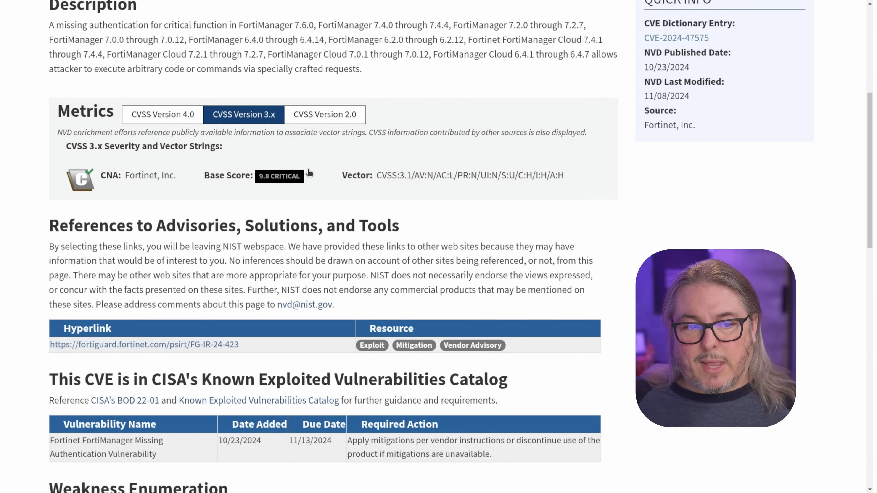
scroll("down", 3)
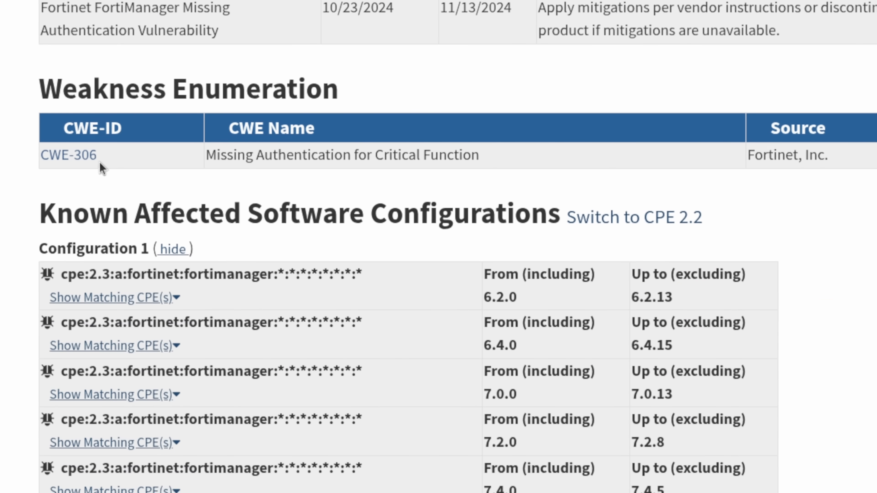
double_click(229, 155)
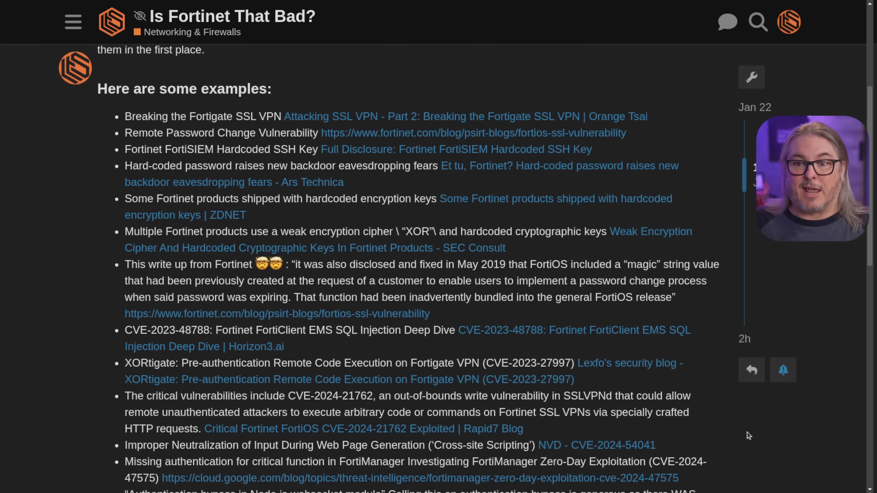
mouse_move(606, 241)
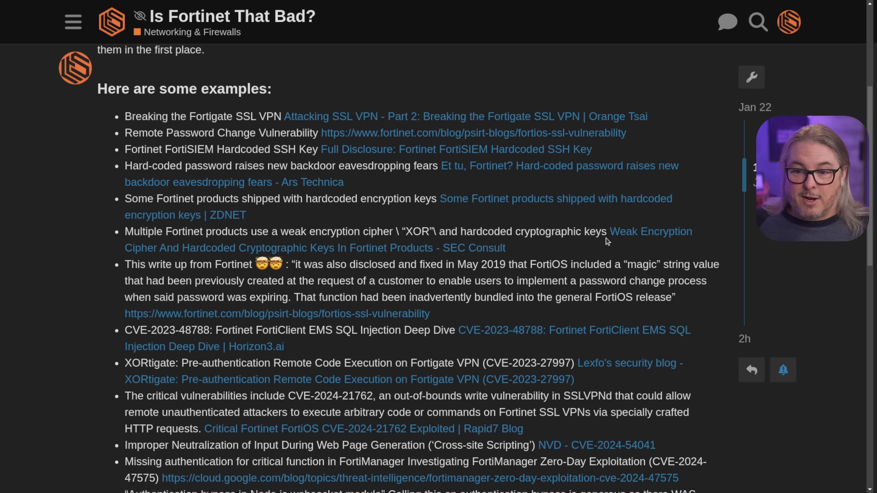
left_click_drag(459, 231, 606, 231)
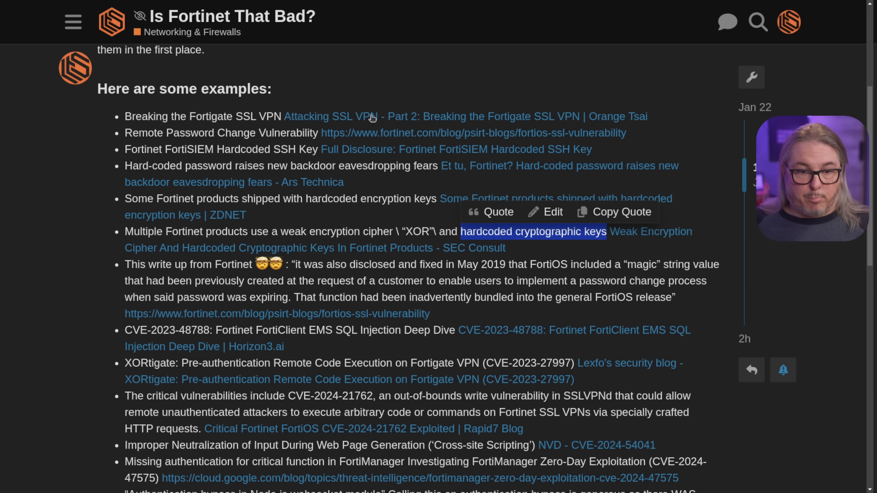
mouse_move(279, 144)
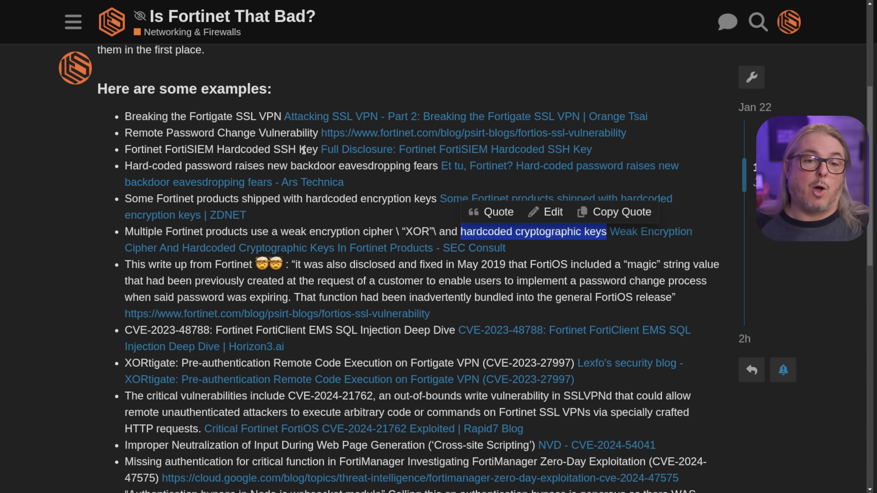
mouse_move(366, 156)
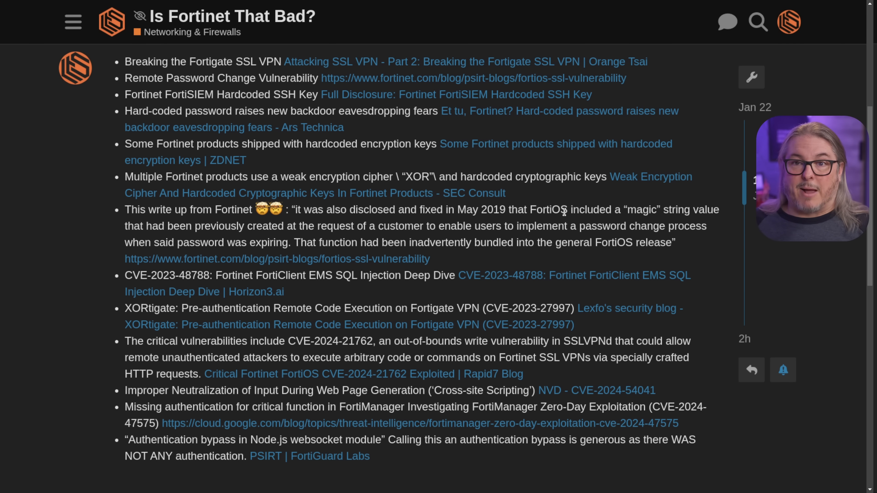
scroll("down", 3)
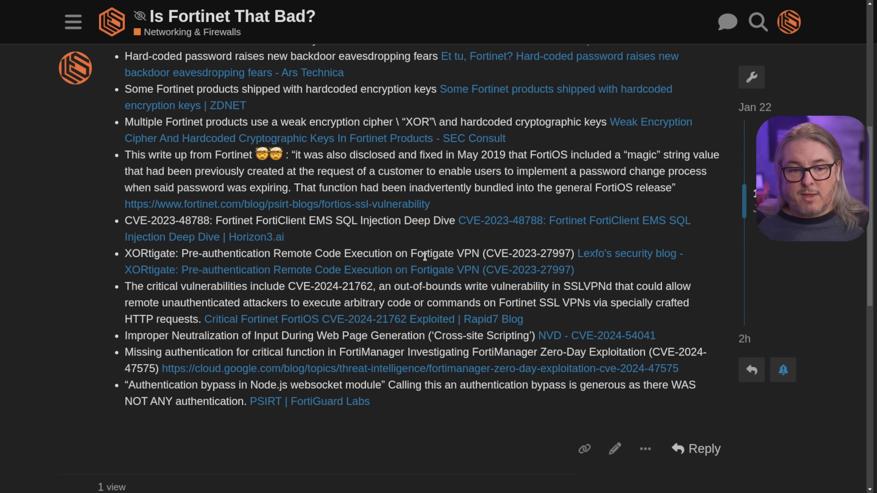
scroll("down", 3)
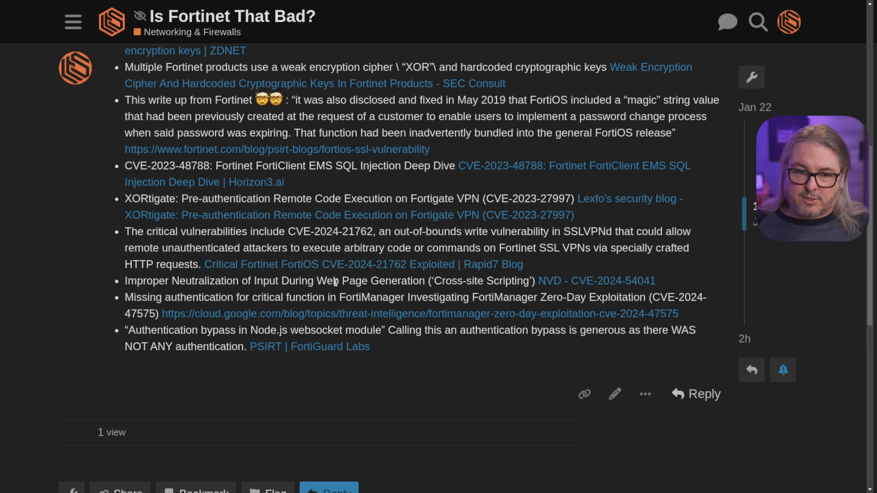
scroll("down", 3)
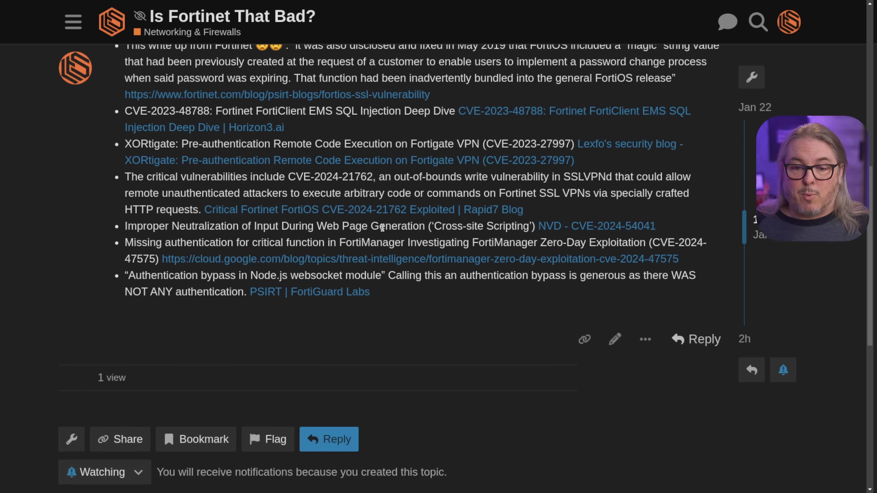
mouse_move(442, 237)
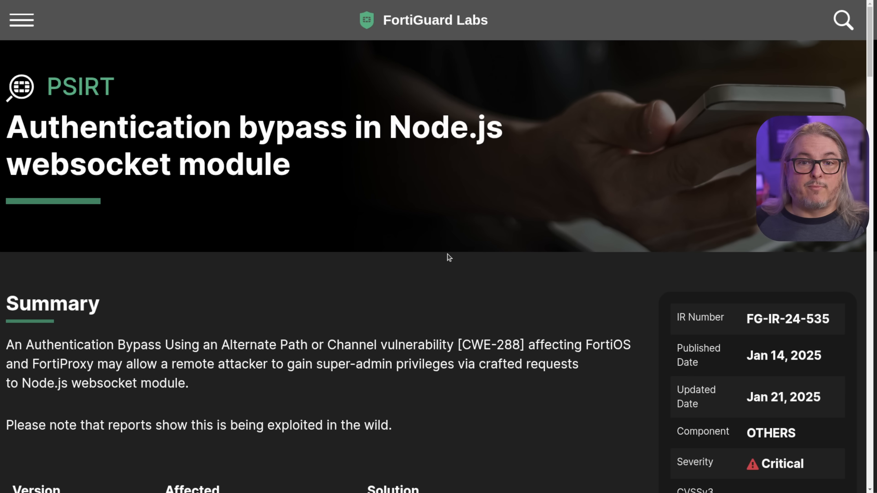
scroll("down", 3)
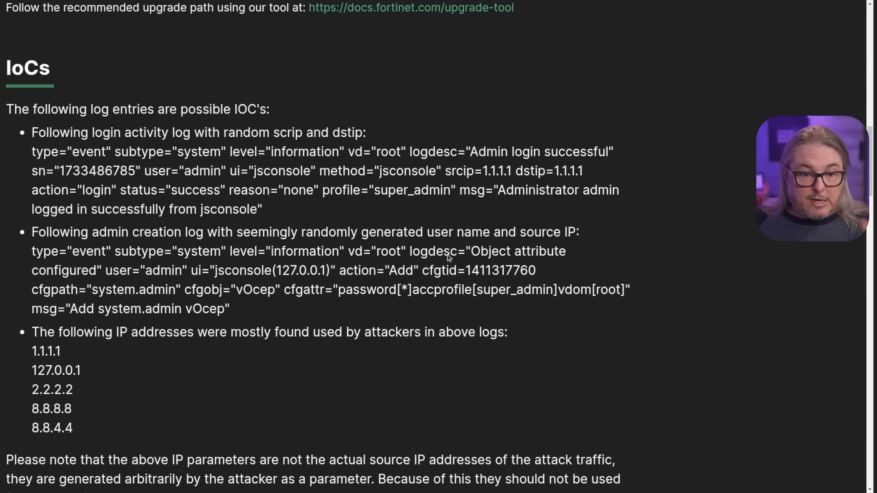
scroll("down", 3)
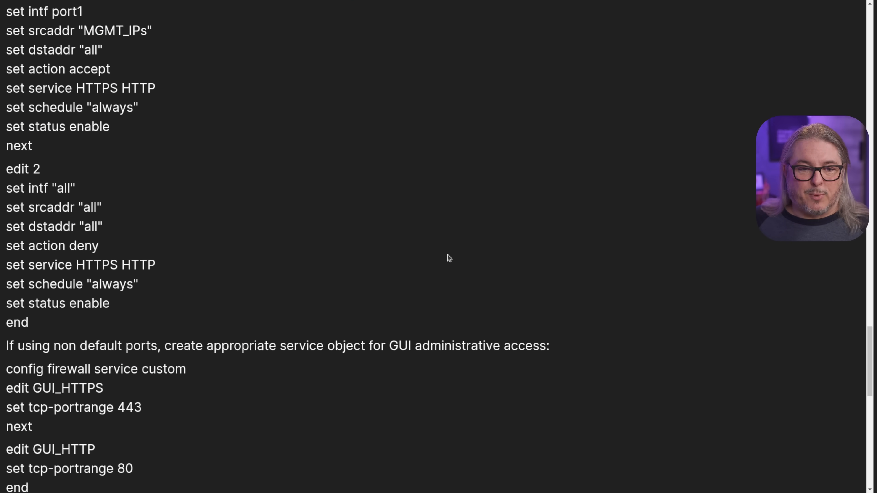
scroll("down", 3)
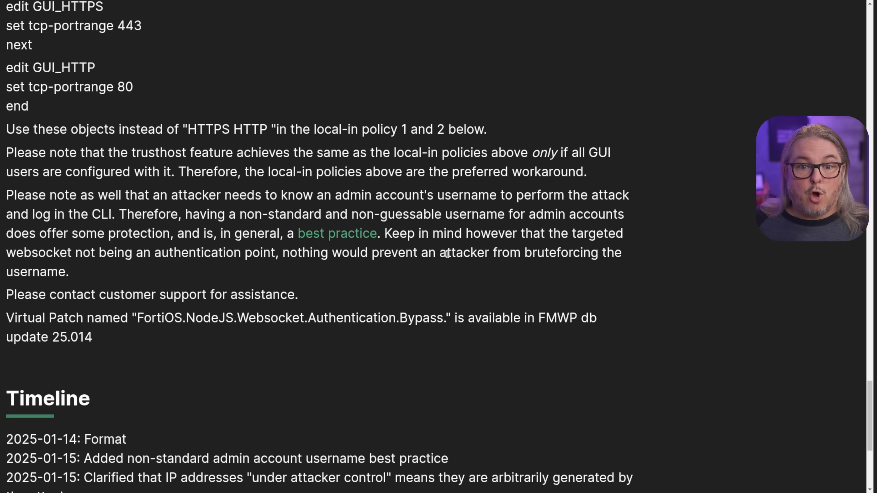
left_click_drag(6, 195, 143, 195)
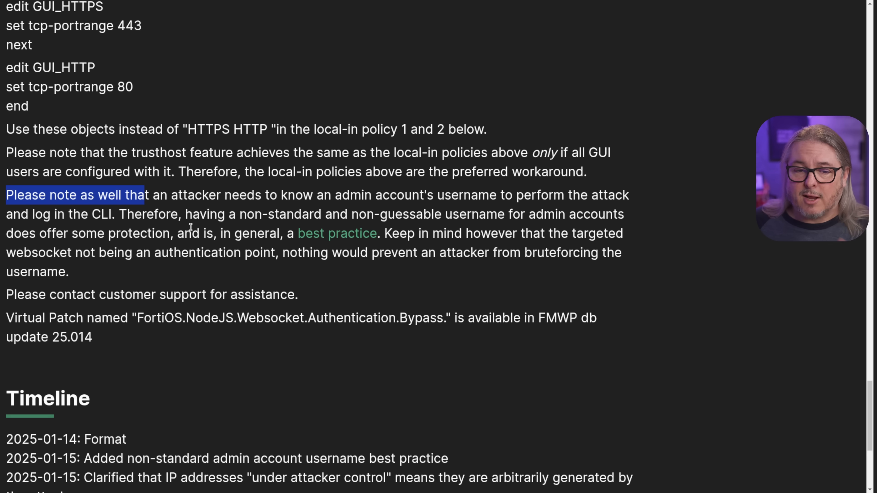
mouse_move(414, 227)
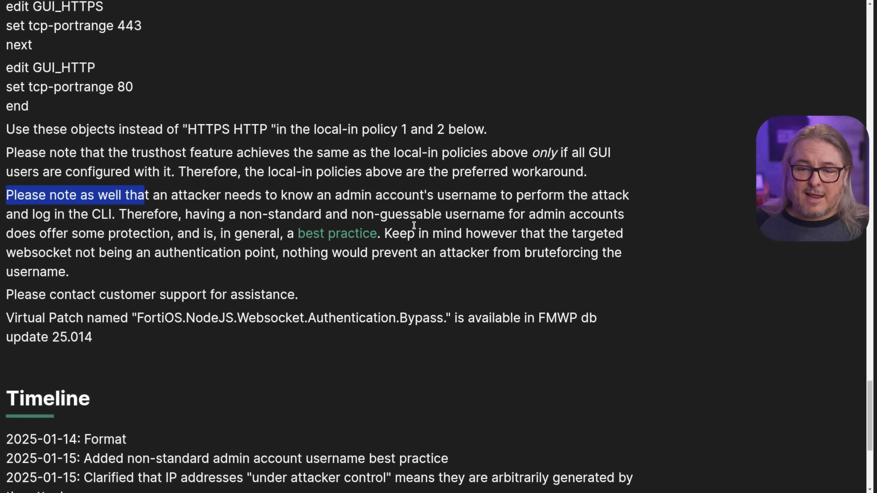
mouse_move(581, 215)
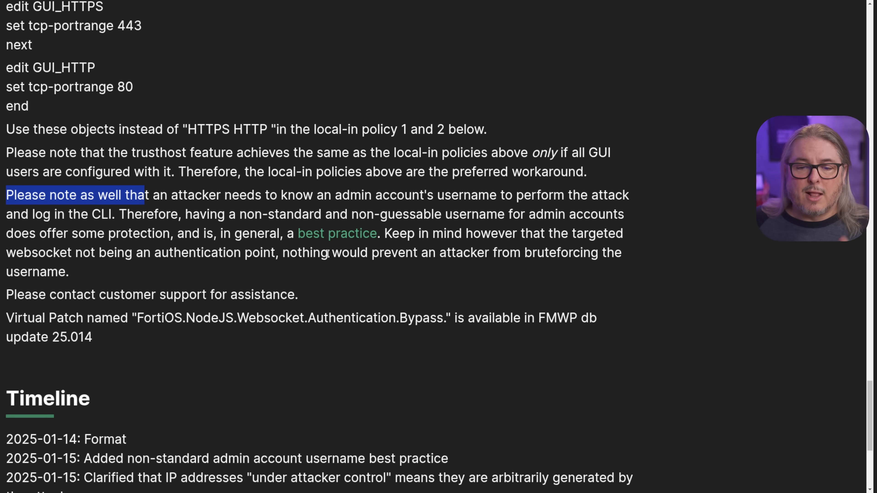
double_click(561, 252)
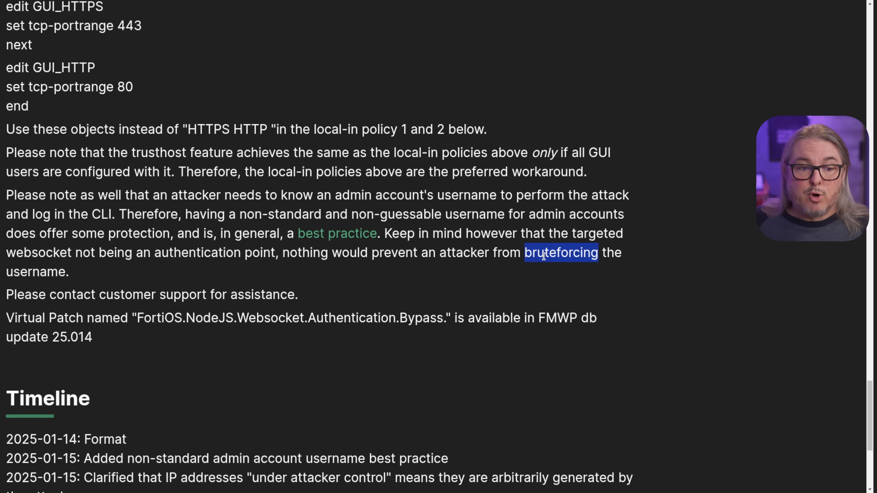